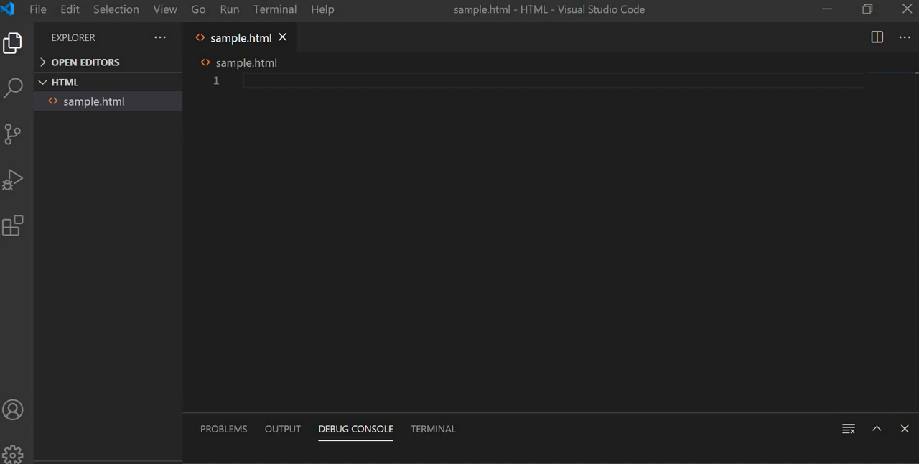
mouse_move(64, 80)
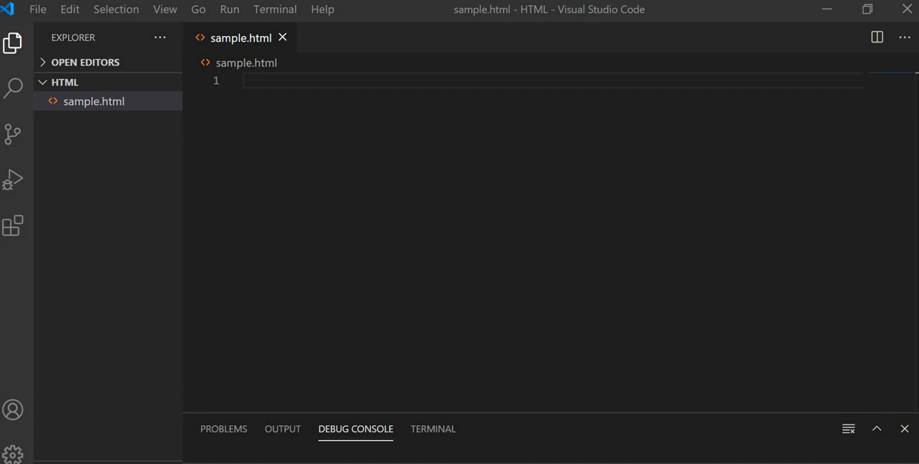
- Write the <!DOCTYPE html> declaration at the top of sample.html
type("<")
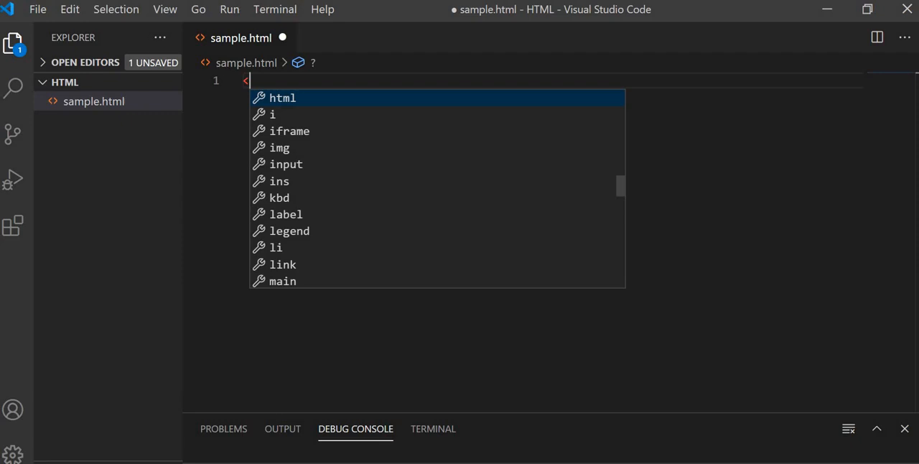
type("!")
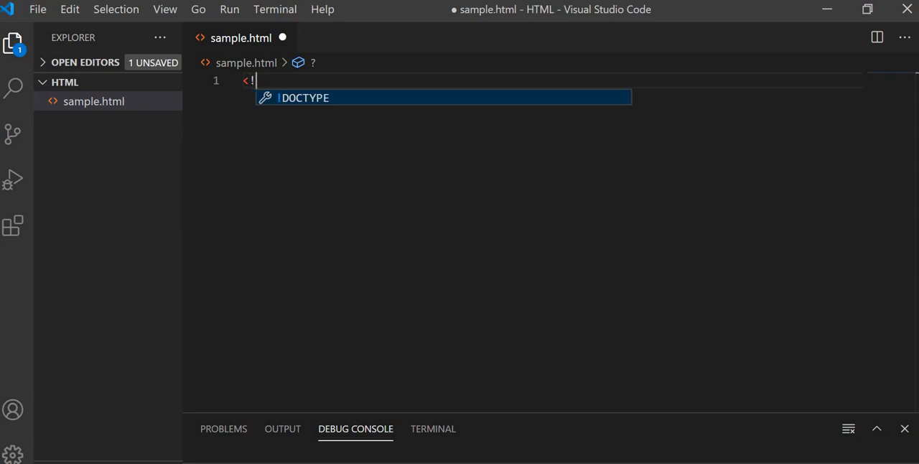
type("D")
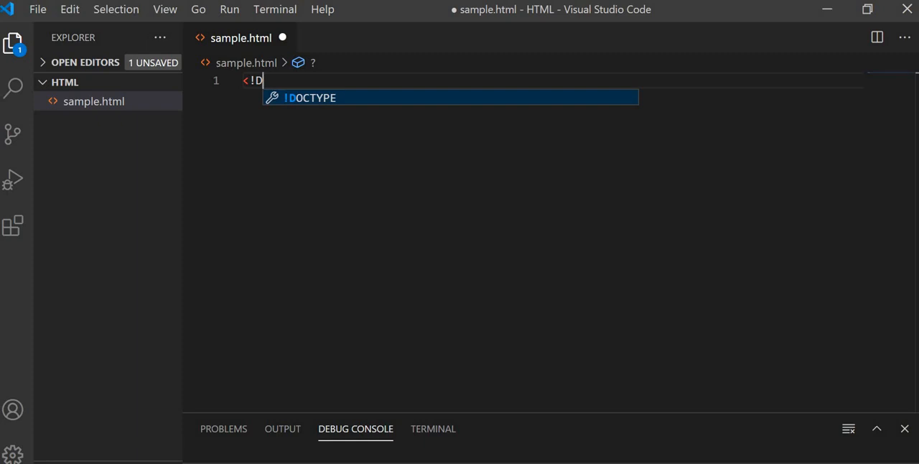
type("oct")
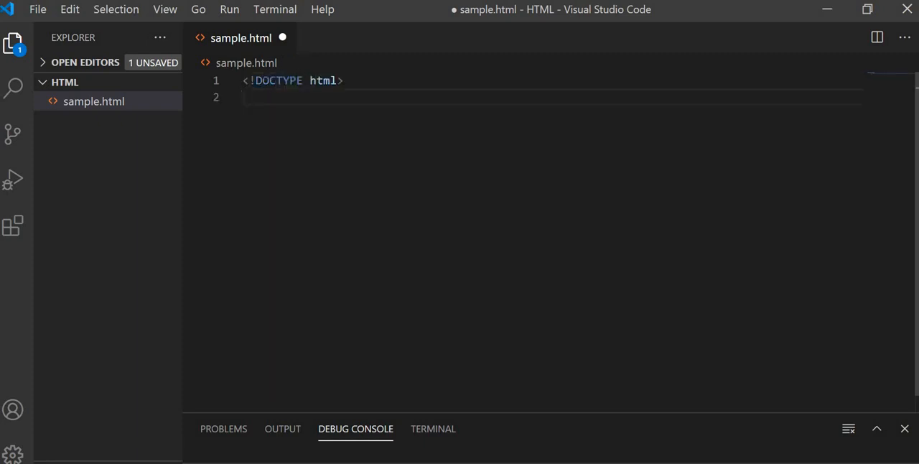
- Add empty <html> and <body> elements via autocomplete, leaving blank lines inside the body
type("<html")
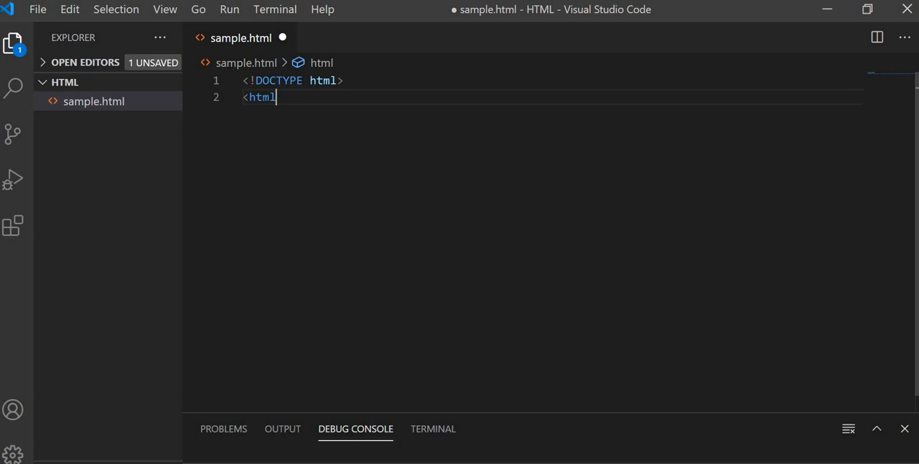
type(">")
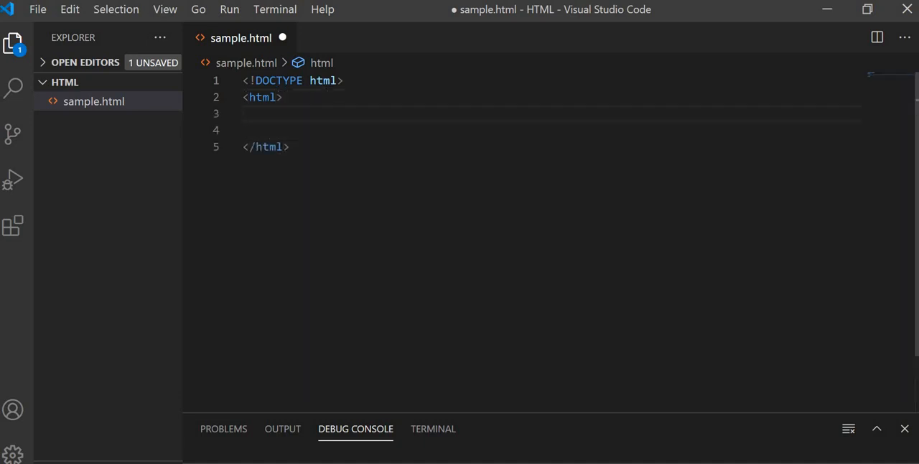
type("<body></body>")
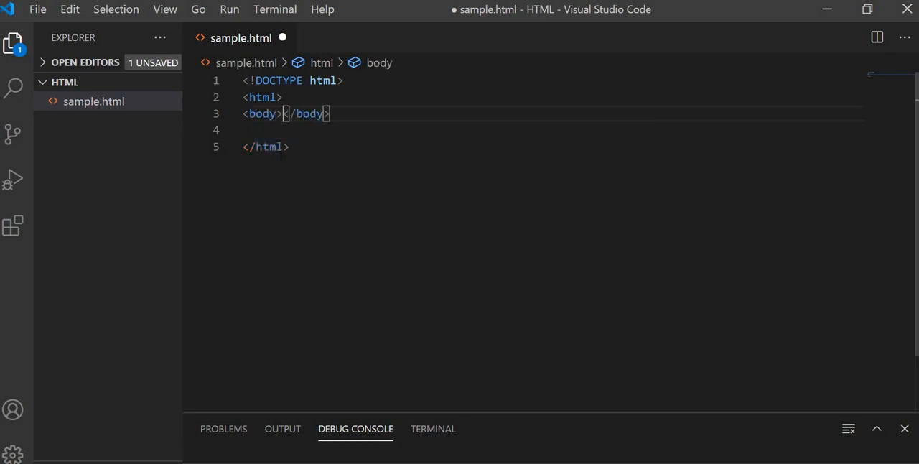
key("Enter")
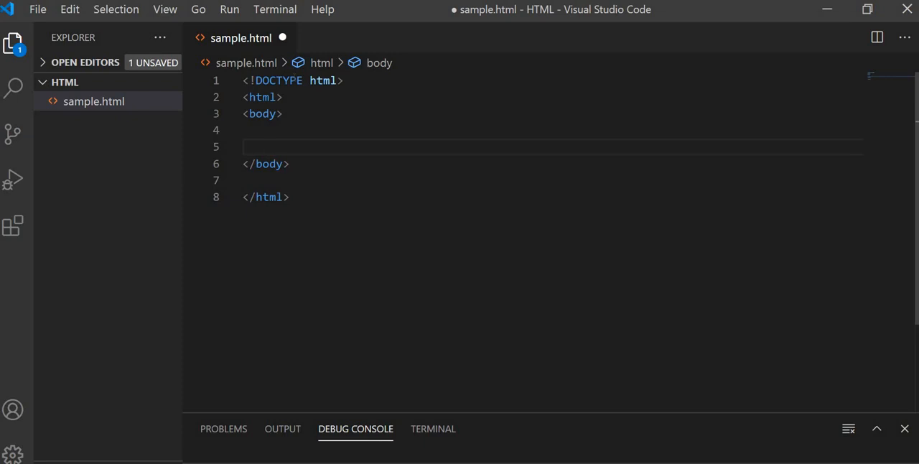
- Add an h1 inside the body reading 'This is the first Heading' and start a new line
type("<h1></h1>")
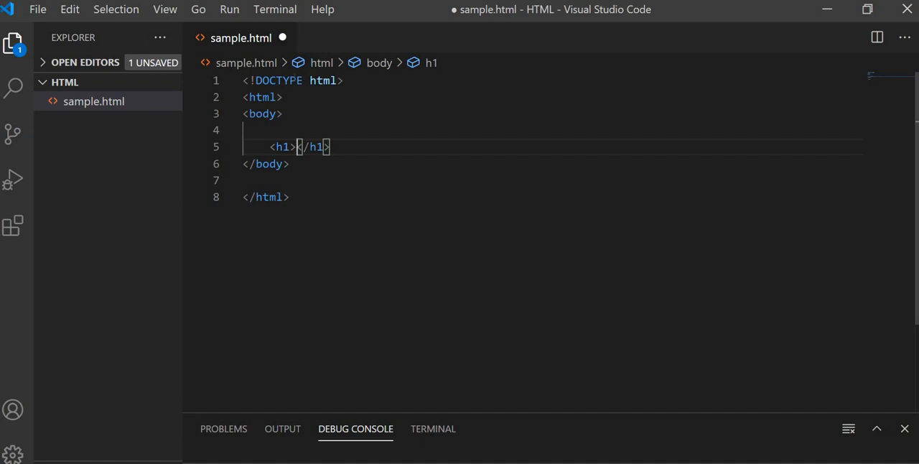
type("This is the first")
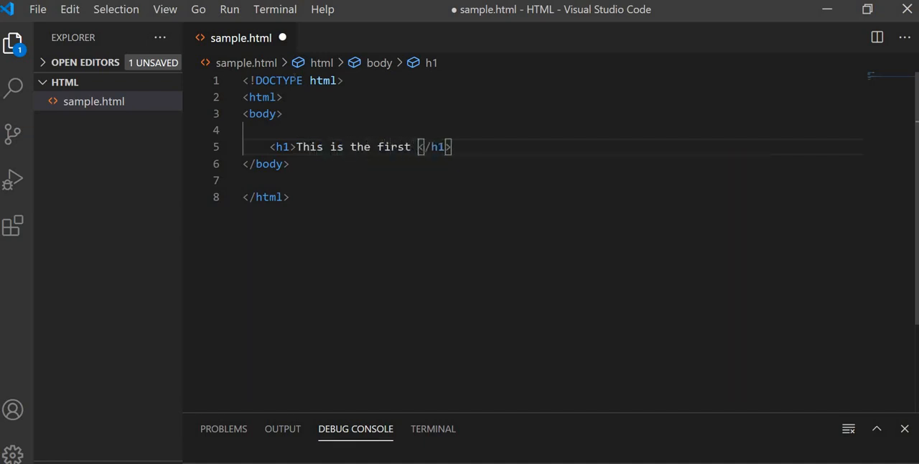
type("Heading")
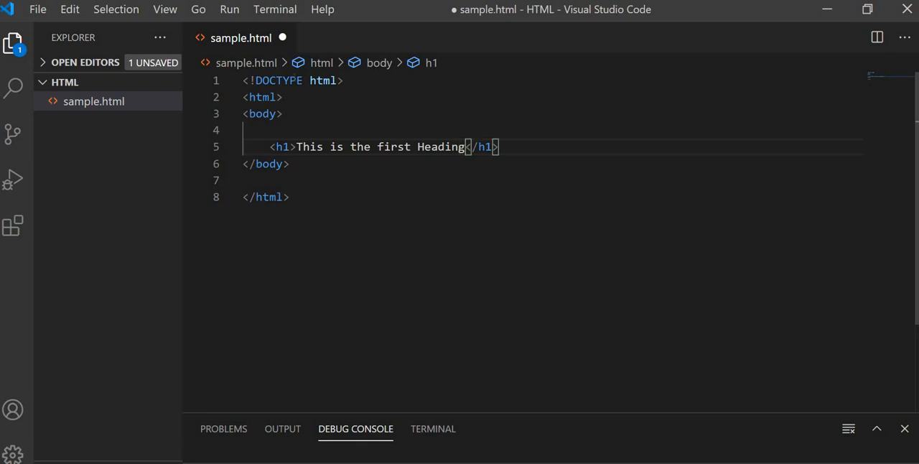
mouse_move(358, 78)
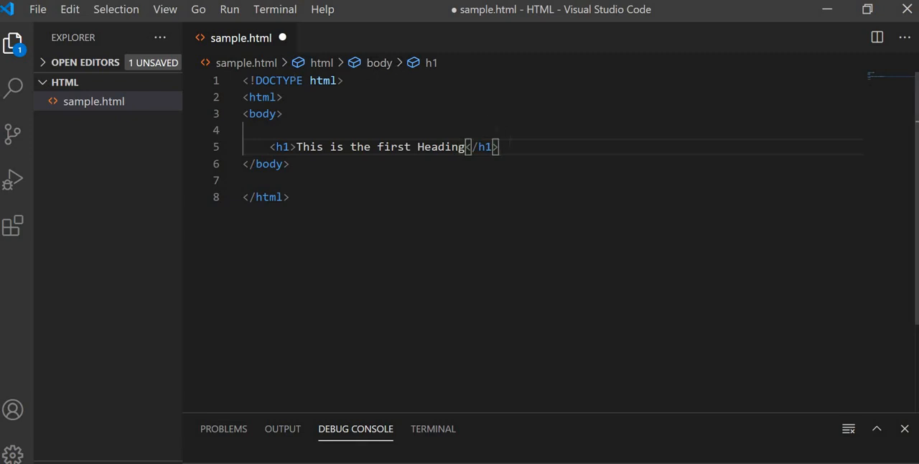
key("Enter")
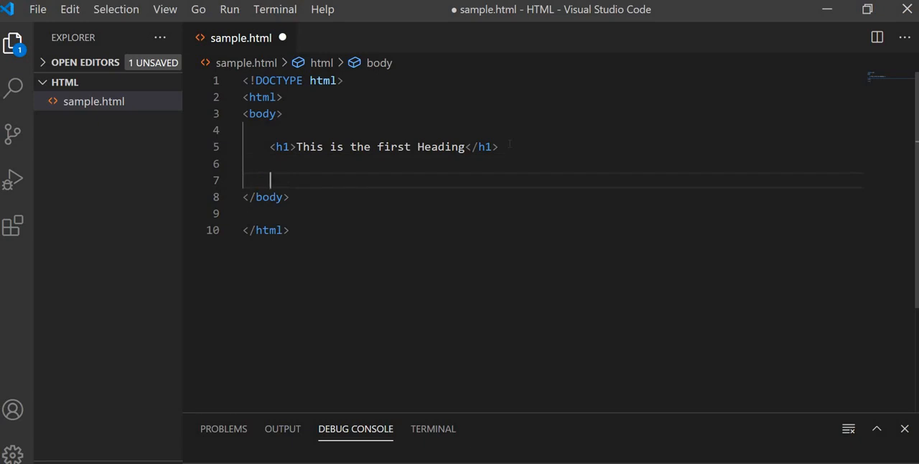
- Add a <p> below the heading reading 'This is the first paragraph of my webpage'
type("<p></p>")
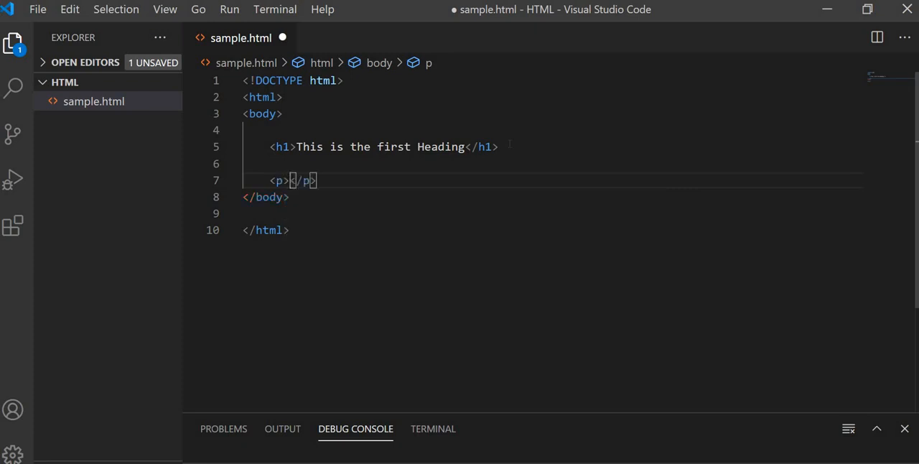
type("This is the fir")
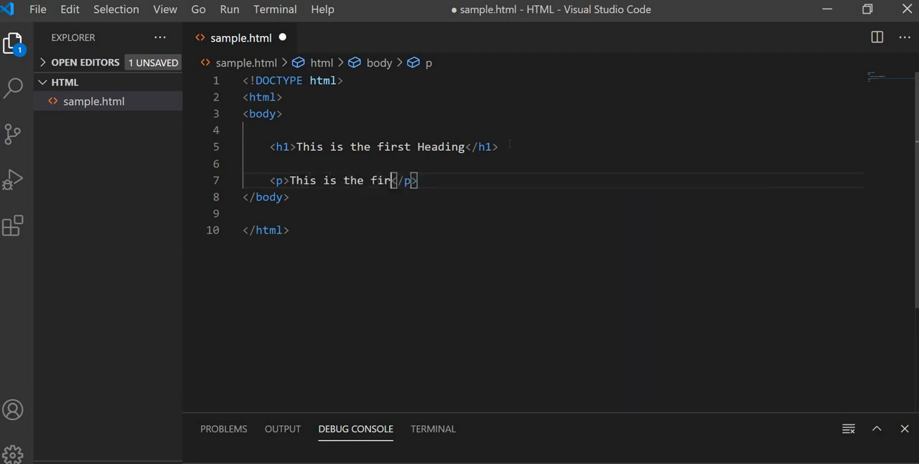
type("st paragraph")
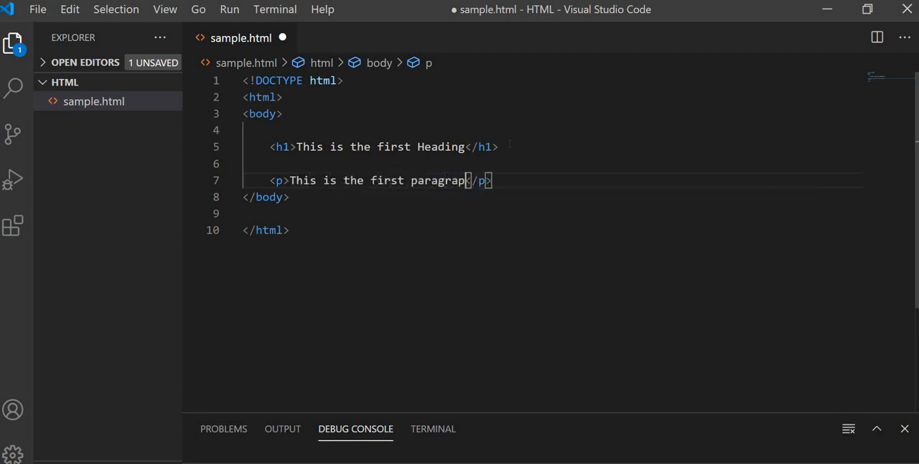
key("BackSpace")
type("h of my w")
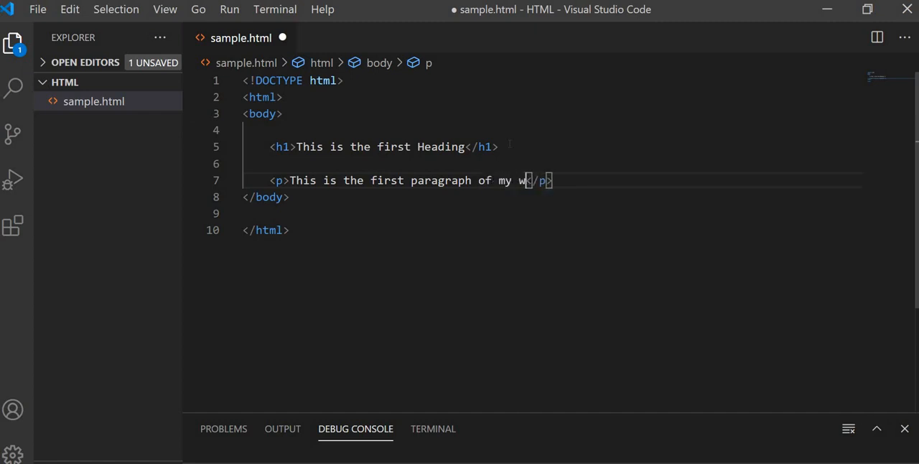
type("ebpage")
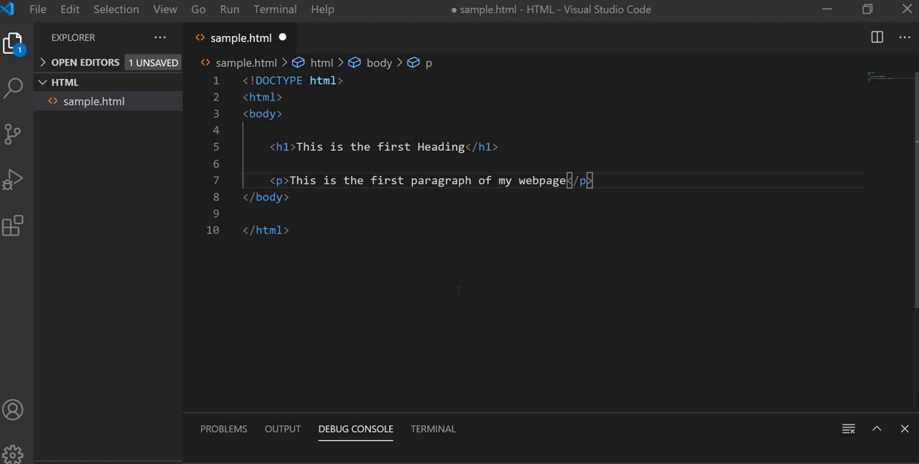
left_click(229, 8)
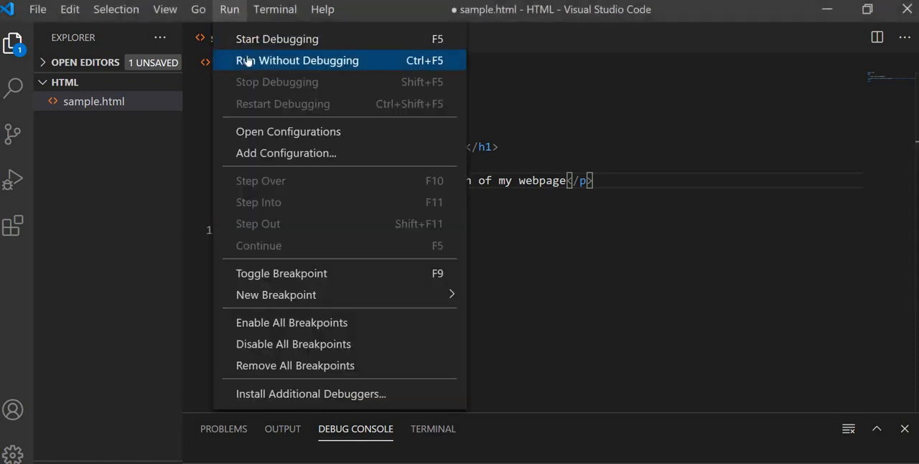
- Run Without Debugging and choose Edge: Launch to render the page in Microsoft Edge
left_click(295, 60)
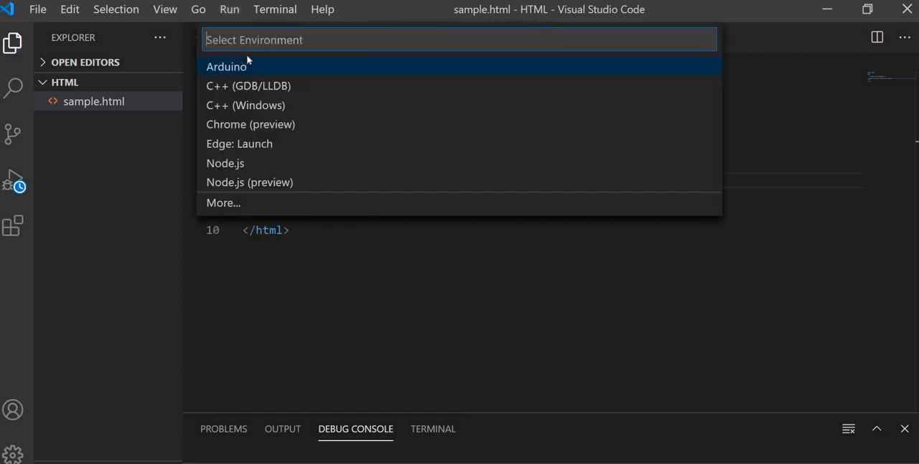
mouse_move(250, 144)
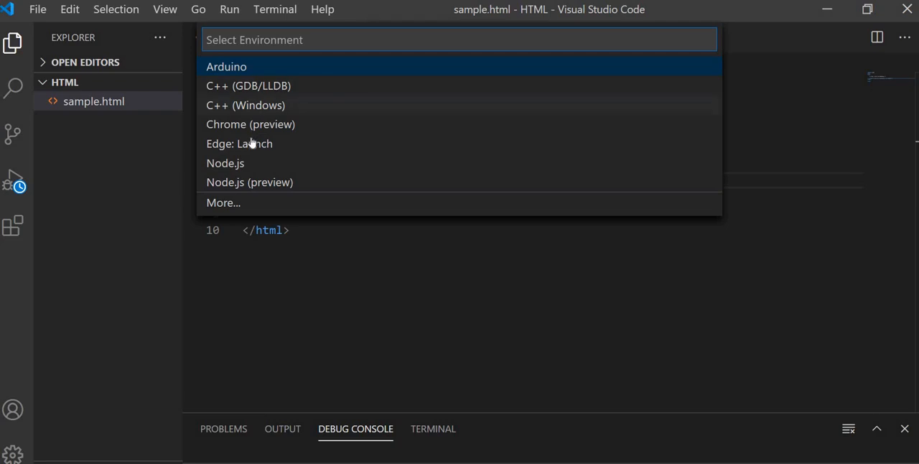
left_click(239, 144)
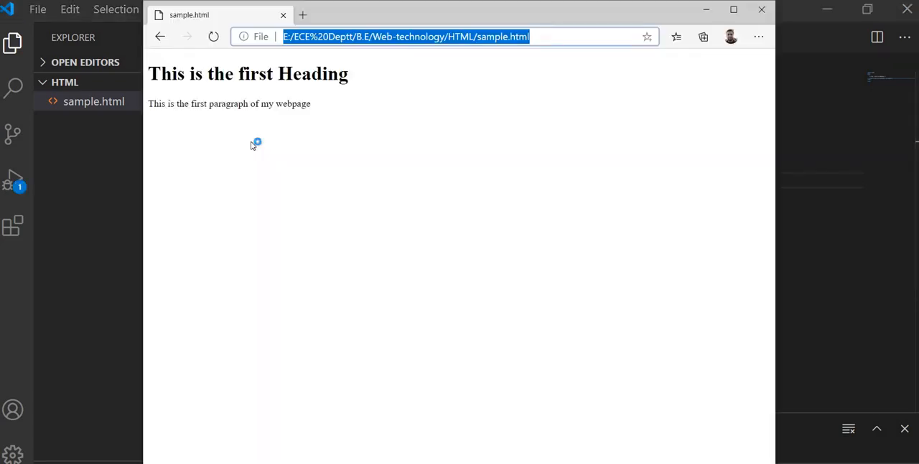
mouse_move(333, 126)
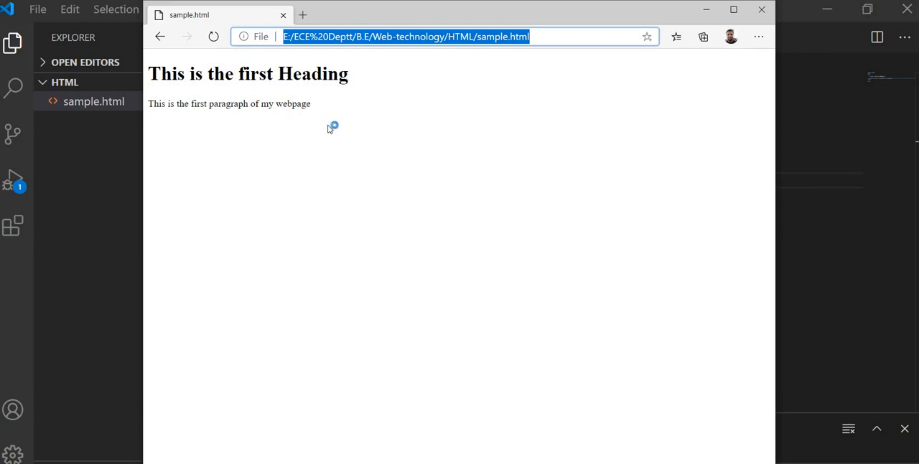
mouse_move(250, 120)
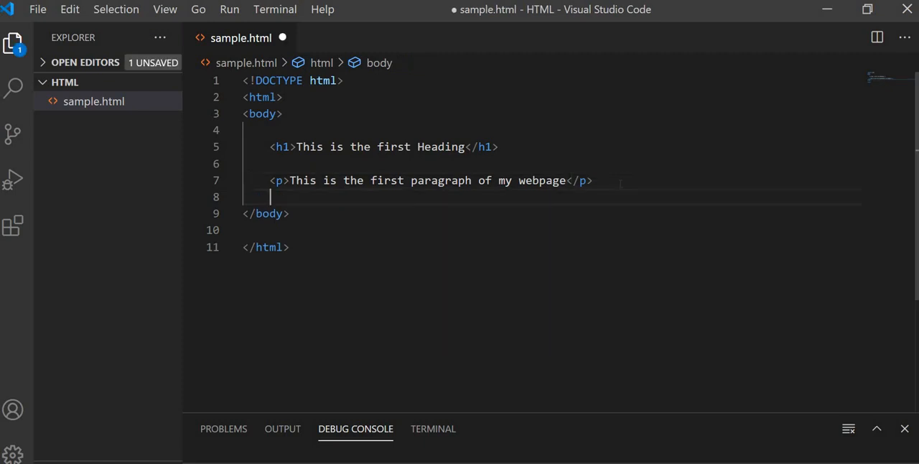
- Add <p>This is the second paragraph</p>, save sample.html, and rerun it in Edge
type("<p>This is the seco</p>")
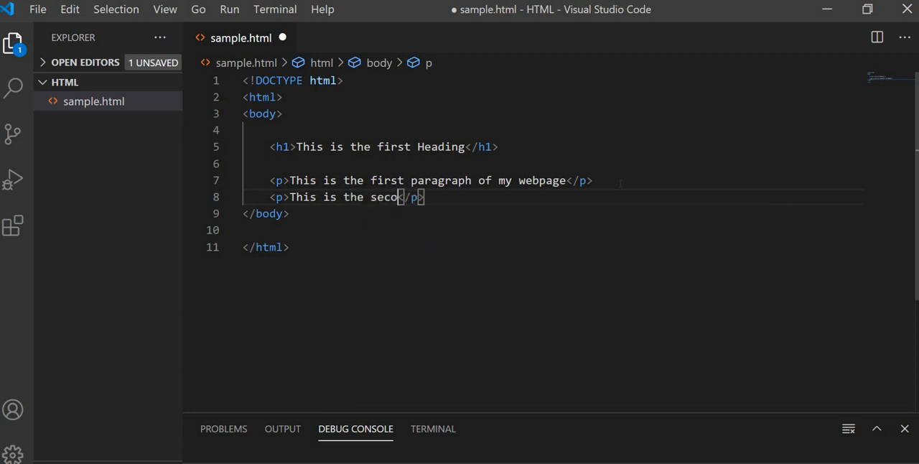
type("n")
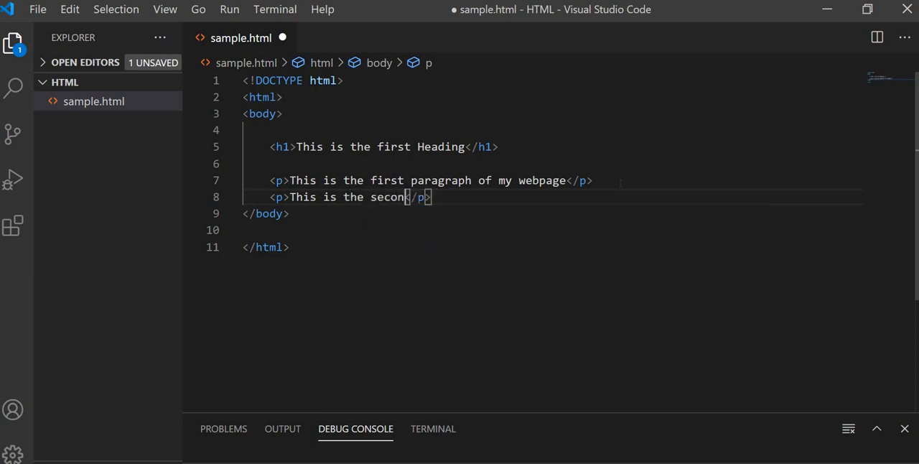
type("paragraph")
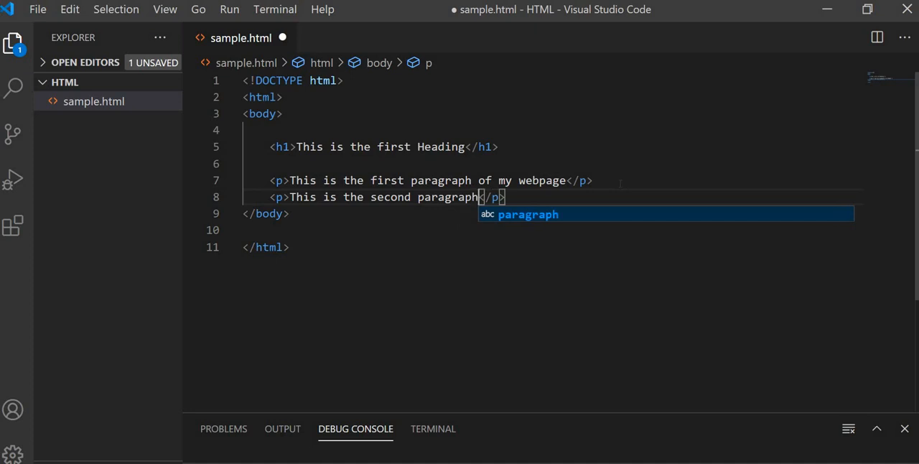
key("ctrl+s")
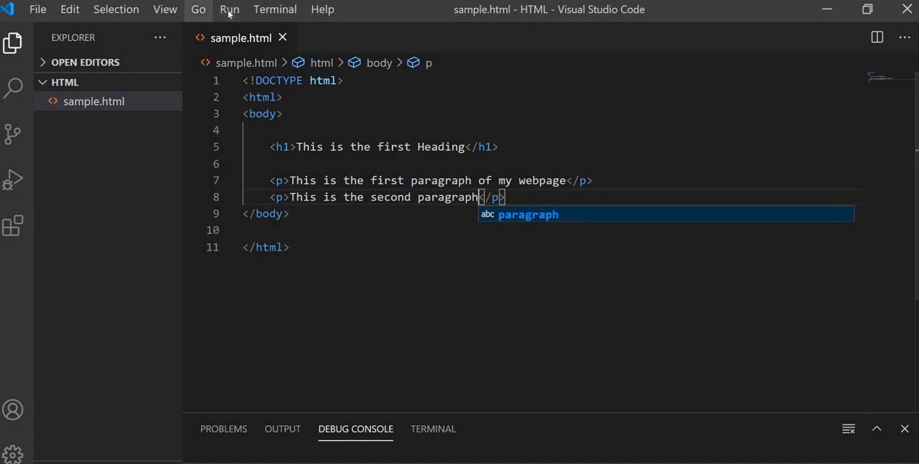
left_click(230, 9)
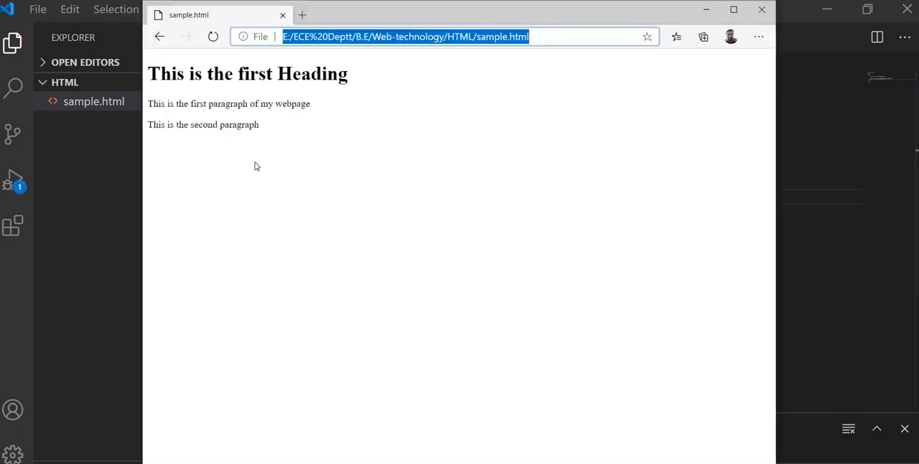
mouse_move(251, 175)
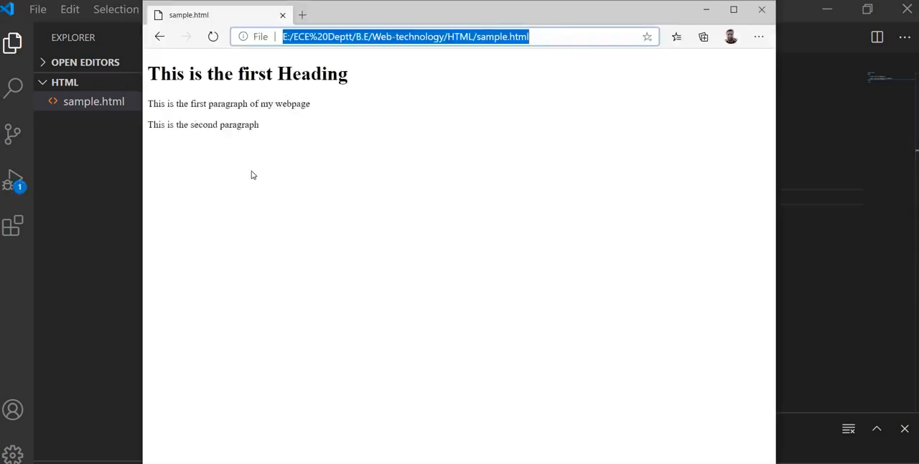